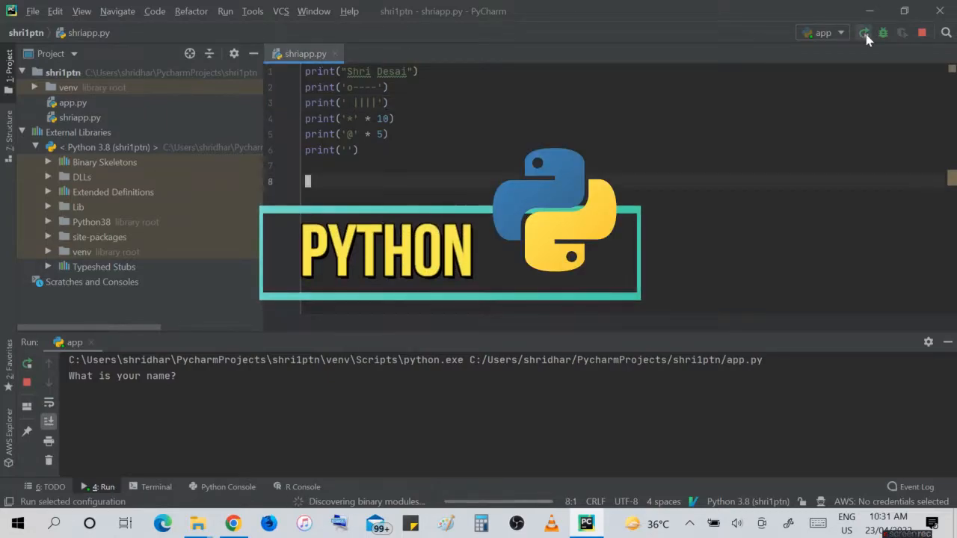
Search Google for 'python download' and follow python.org's Download Python result
left_click(865, 33)
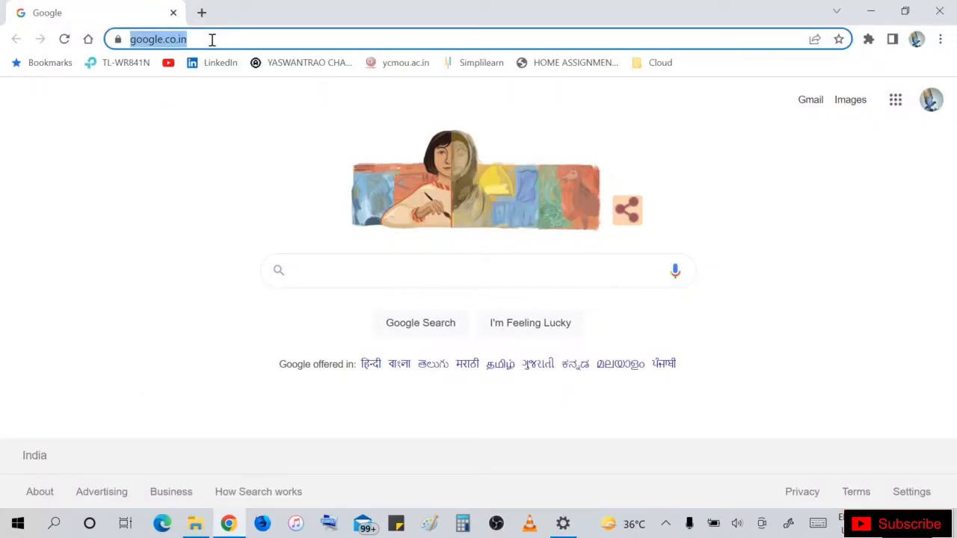
type("python download")
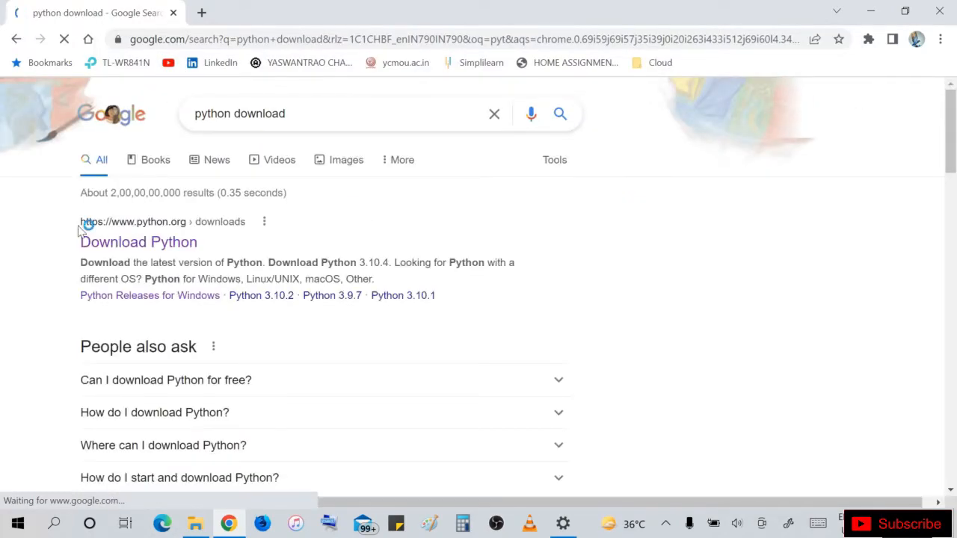
left_click(138, 242)
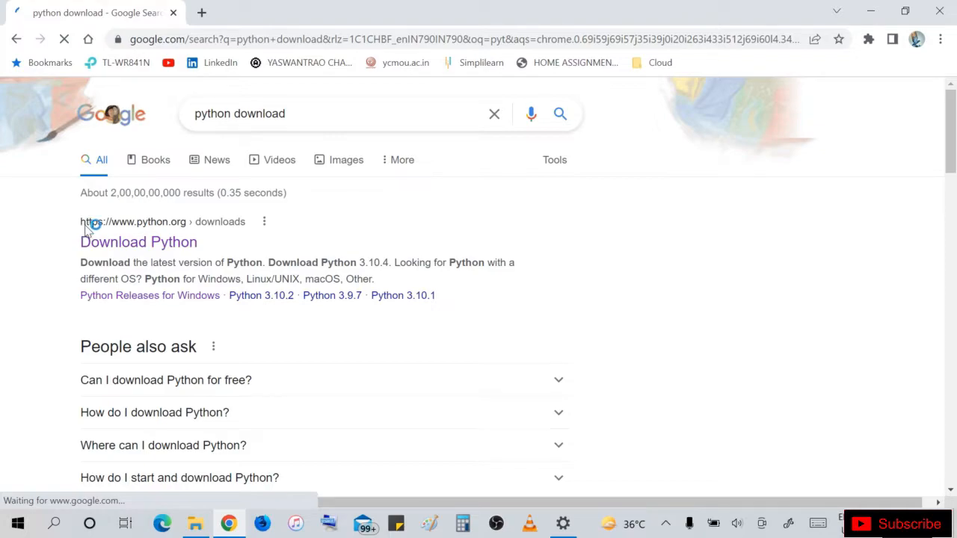
left_click(138, 242)
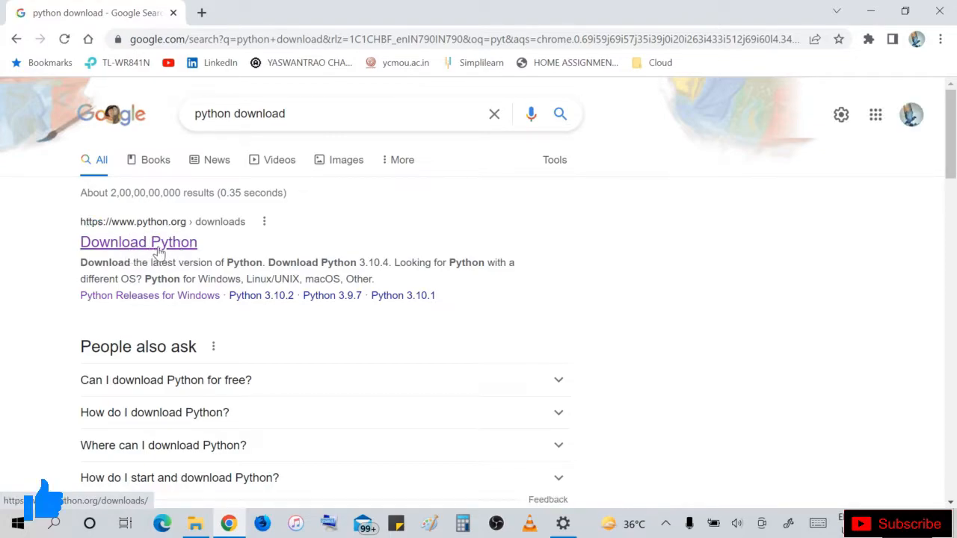
left_click(138, 242)
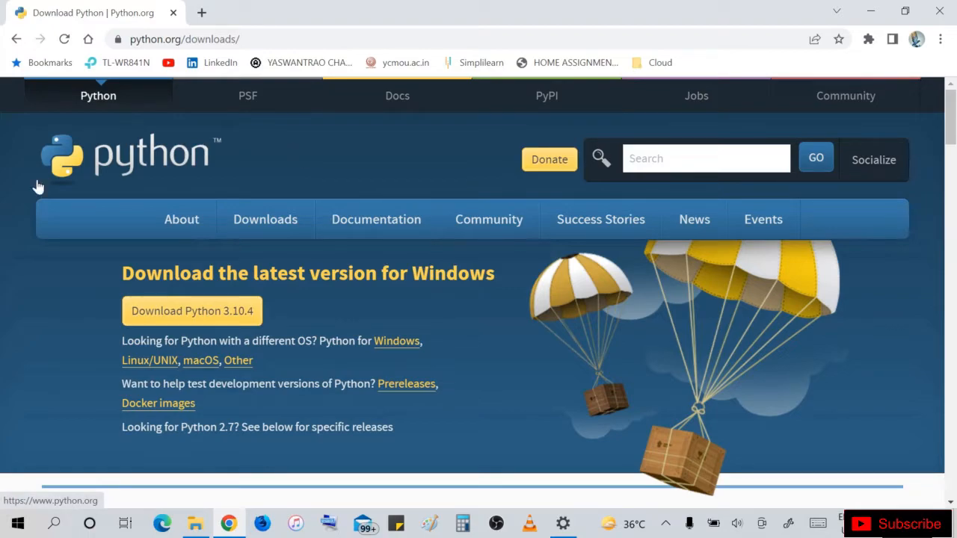
mouse_move(229, 275)
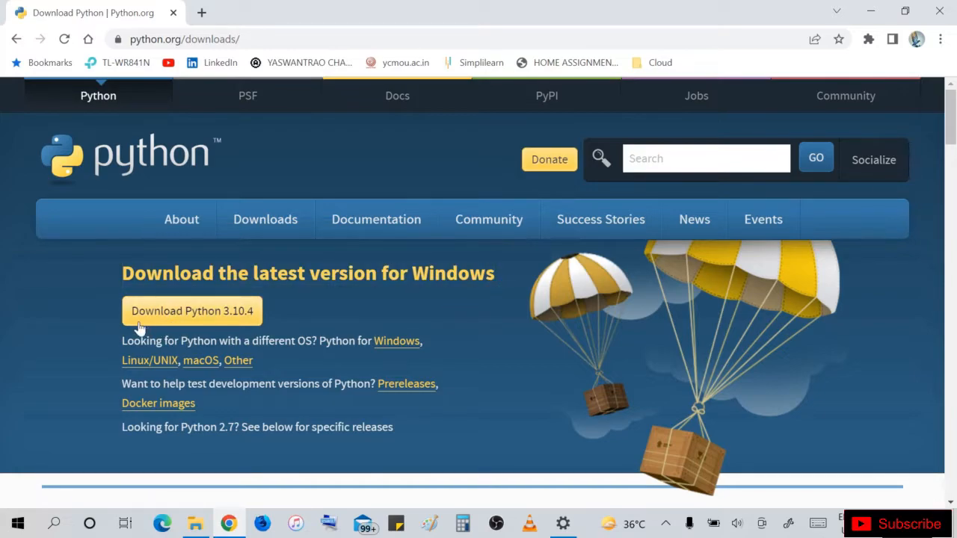
mouse_move(242, 322)
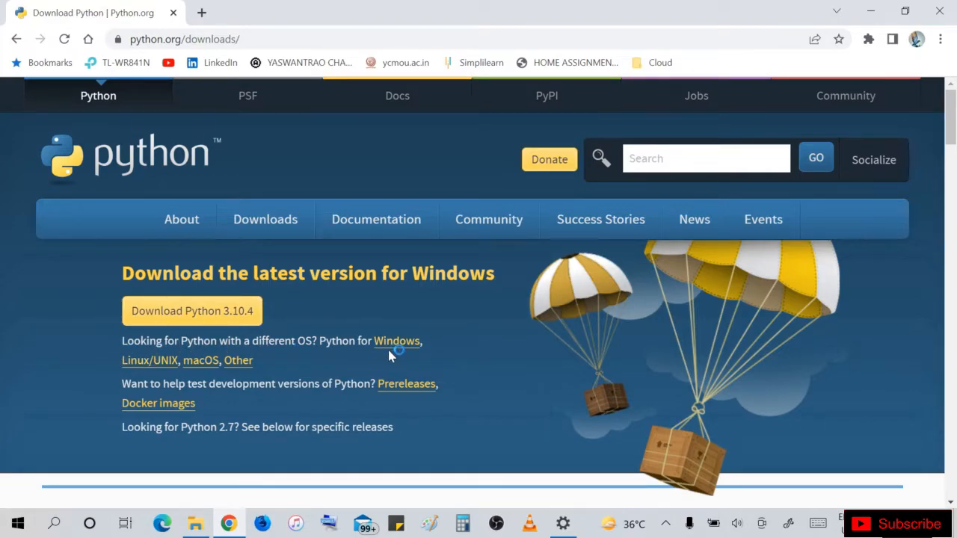
mouse_move(238, 360)
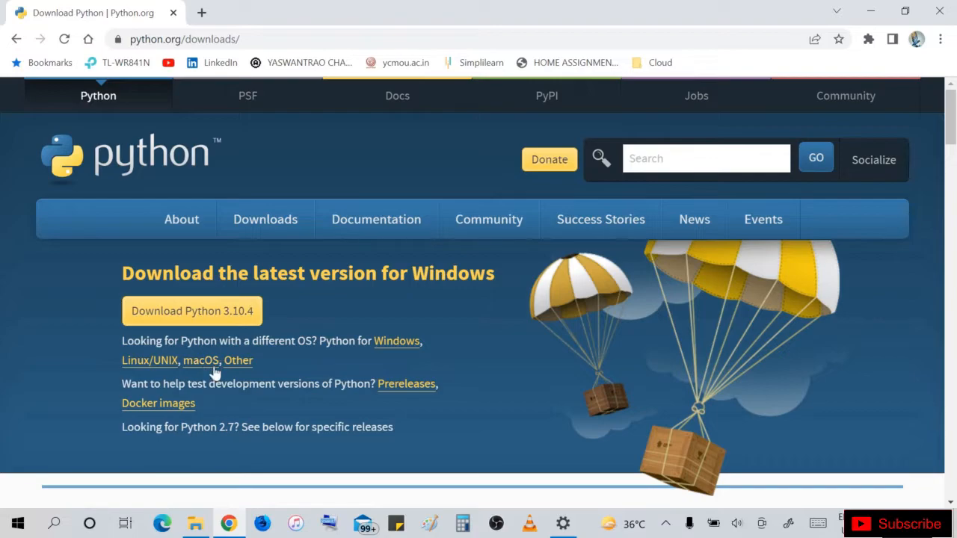
mouse_move(182, 219)
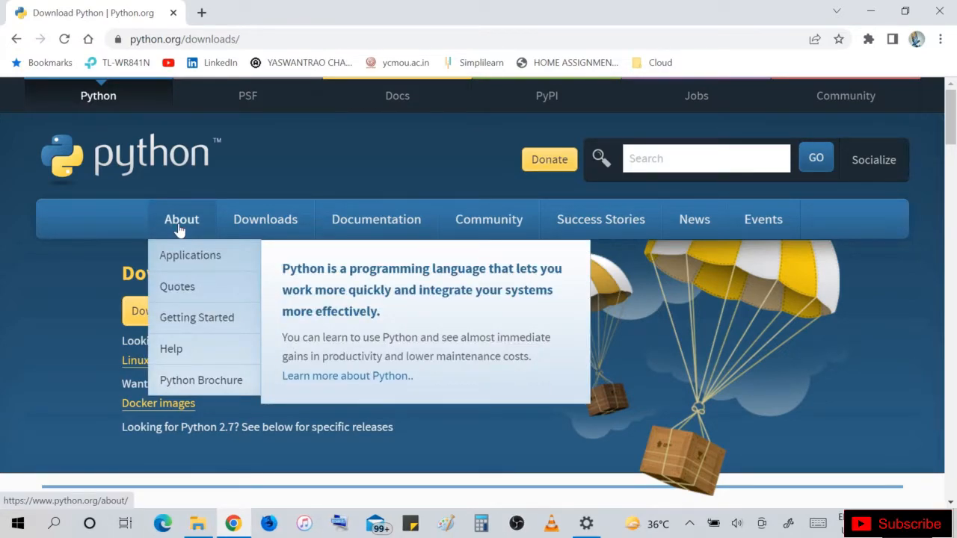
mouse_move(551, 283)
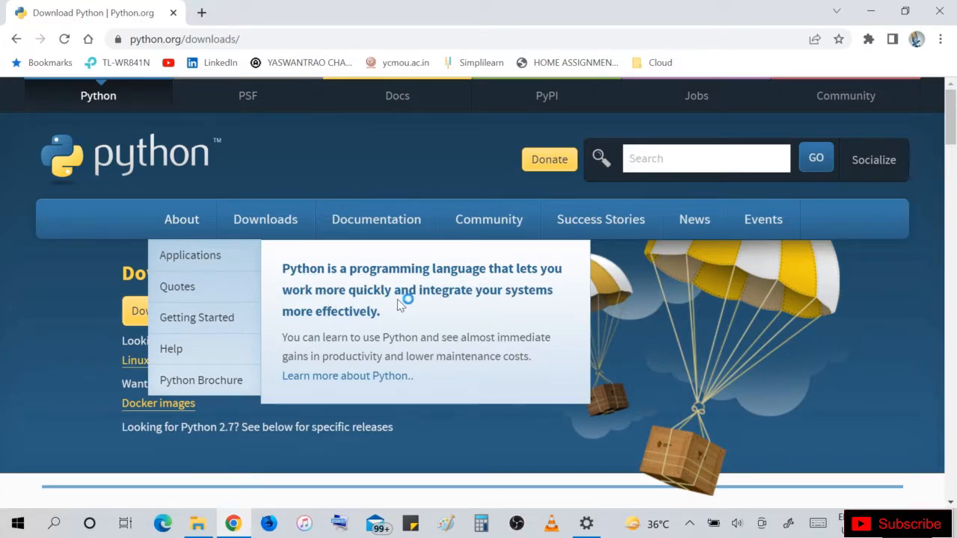
mouse_move(317, 326)
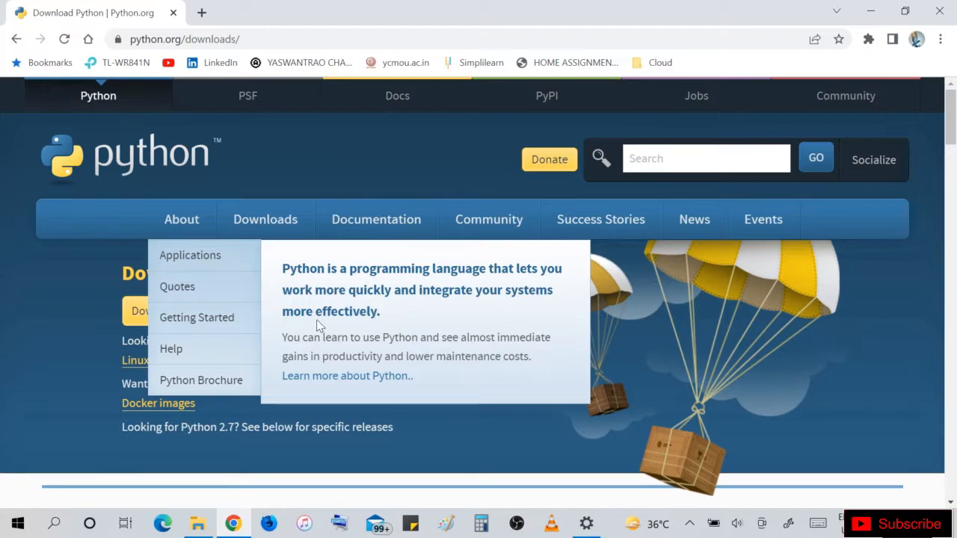
mouse_move(265, 218)
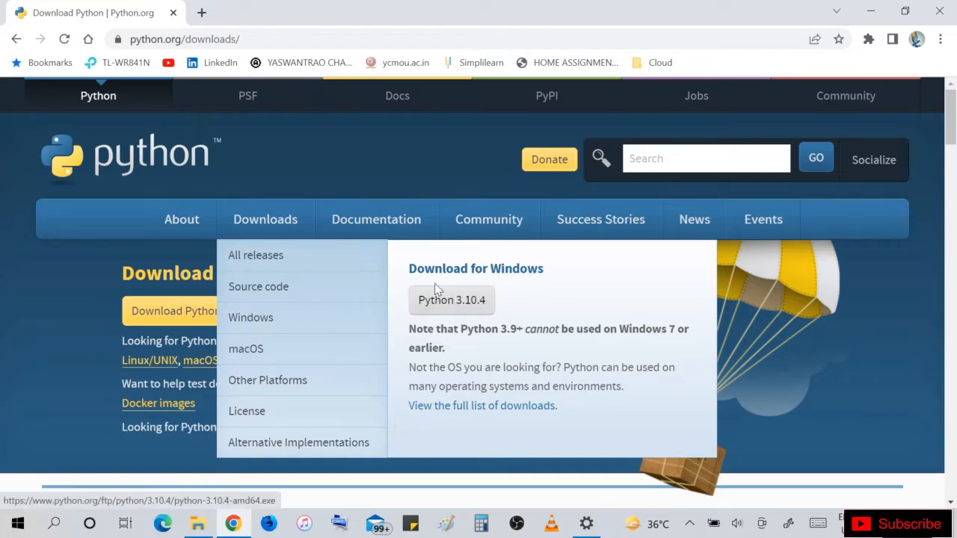
mouse_move(449, 268)
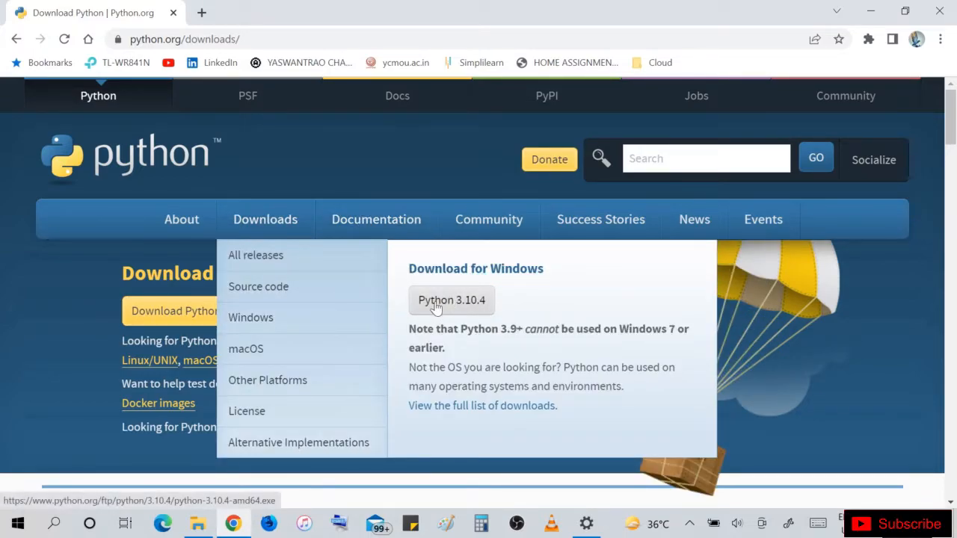
From the python.org Downloads menu, go to the Python releases for Windows page
left_click(451, 299)
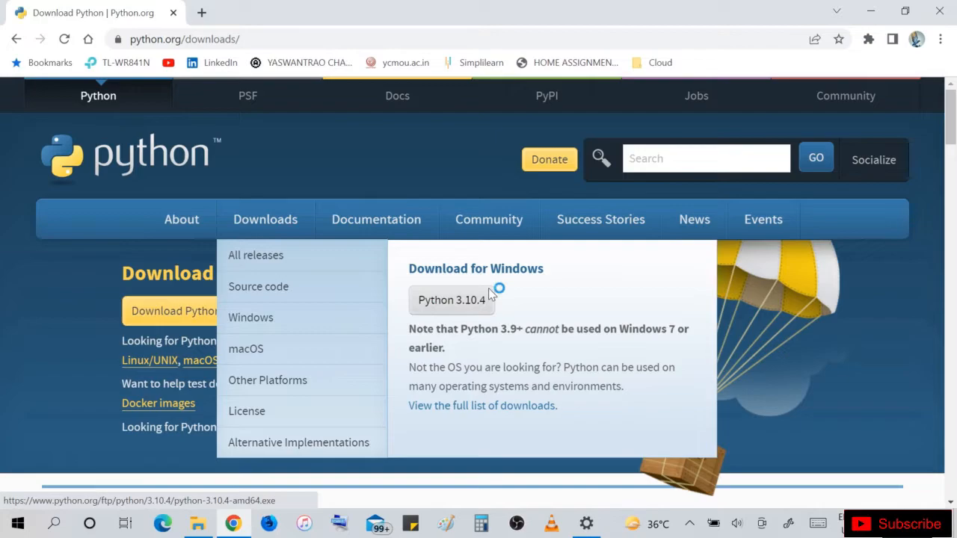
left_click(452, 299)
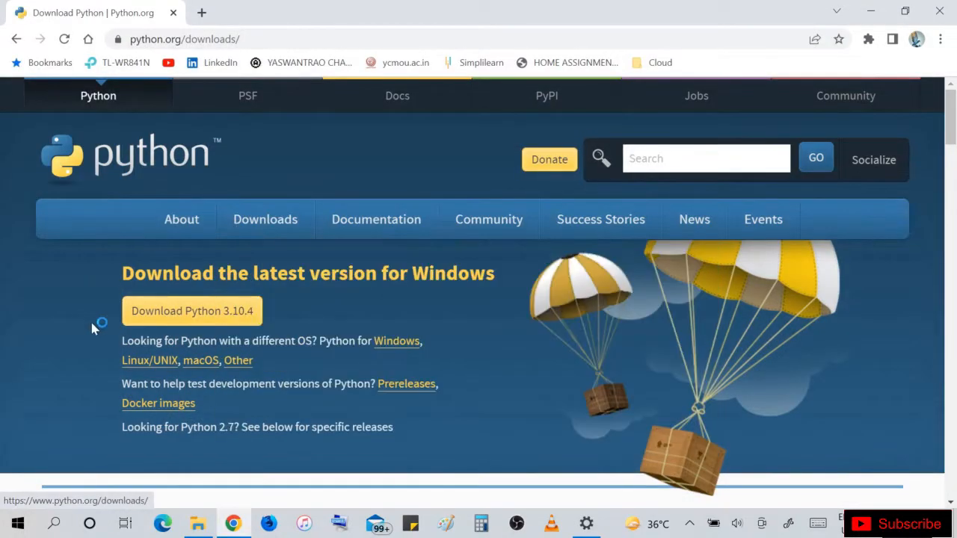
left_click(265, 219)
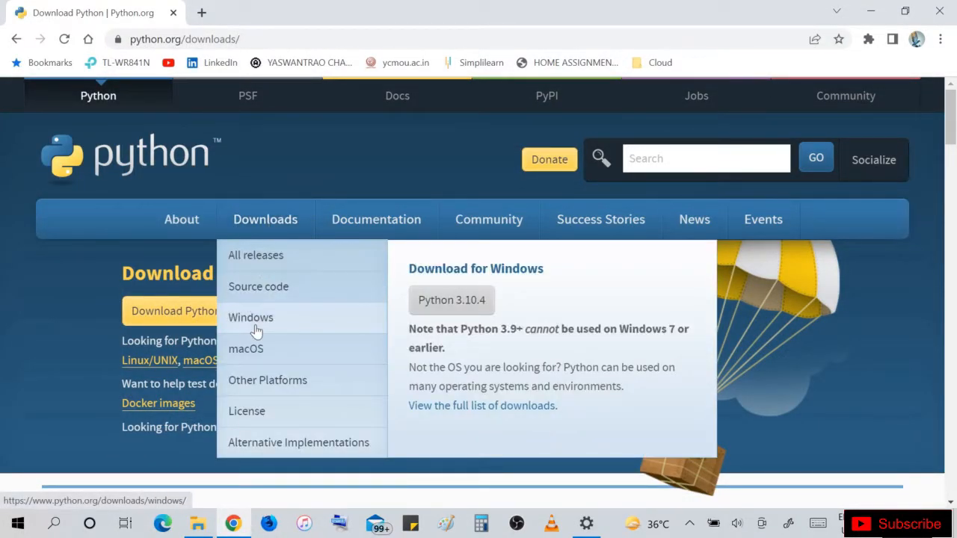
mouse_move(296, 322)
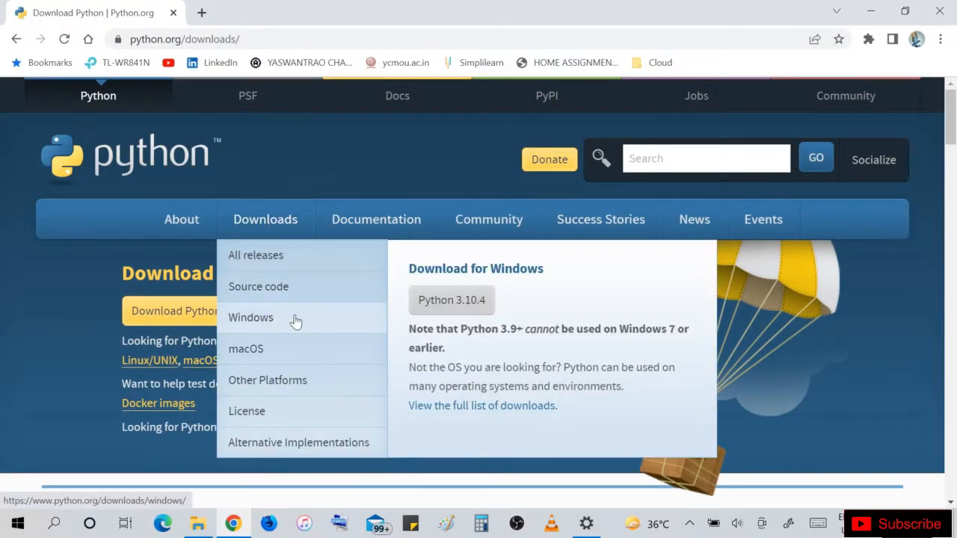
left_click(252, 317)
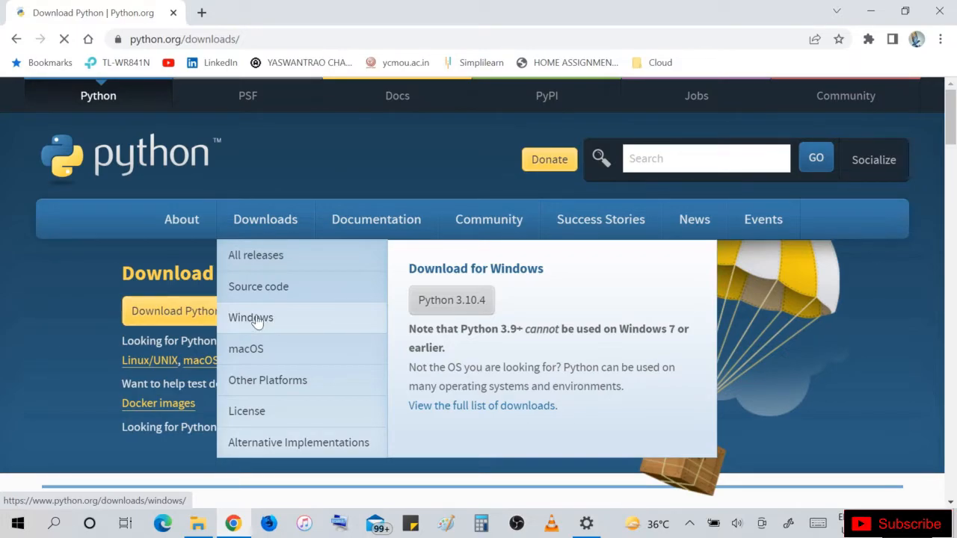
Review the Windows stable releases list for the Python 3.10.4 installers
left_click(252, 317)
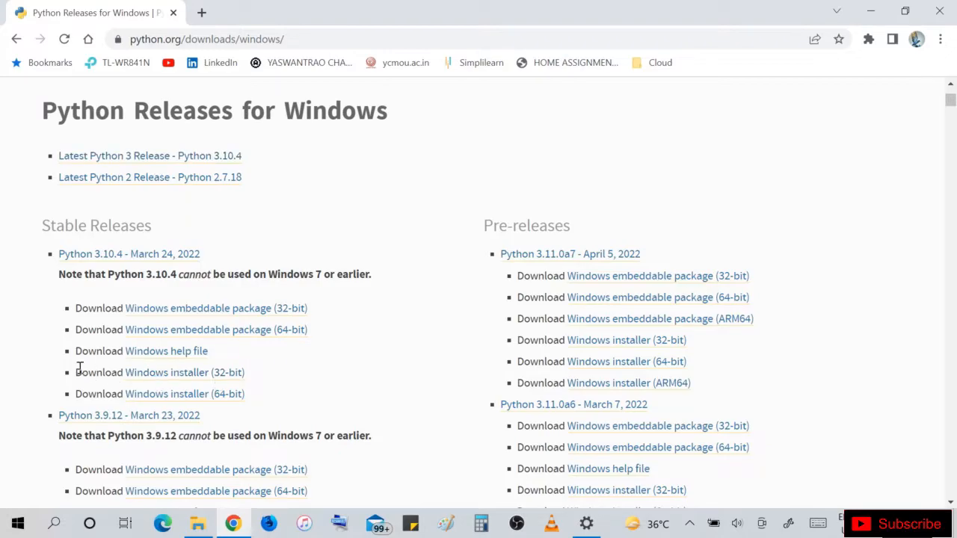
mouse_move(184, 395)
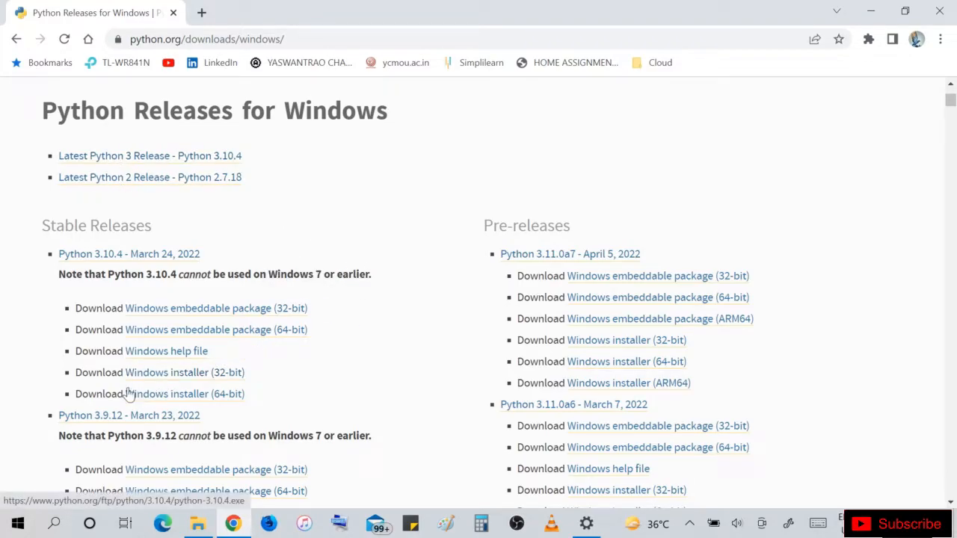
mouse_move(184, 395)
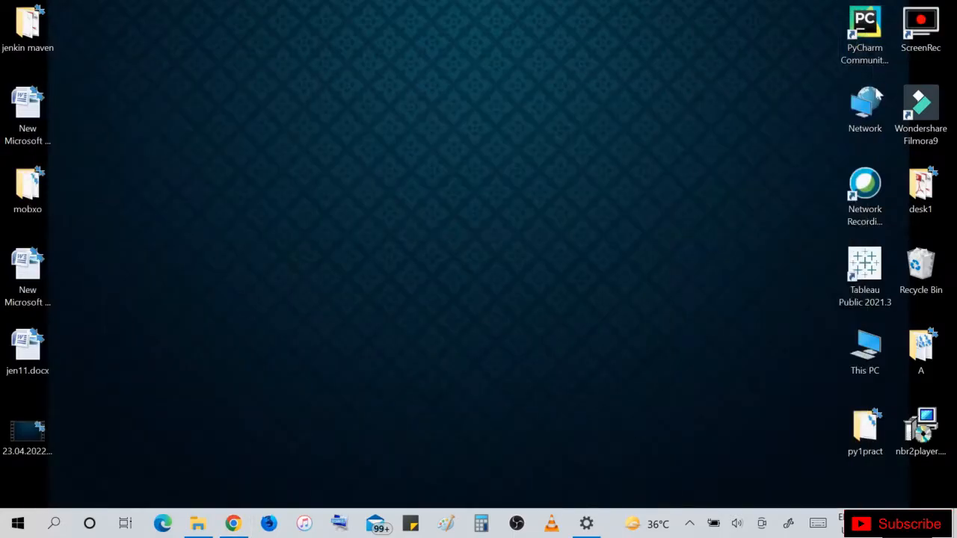
Show This PC's Properties to reach the Windows About page
right_click(865, 351)
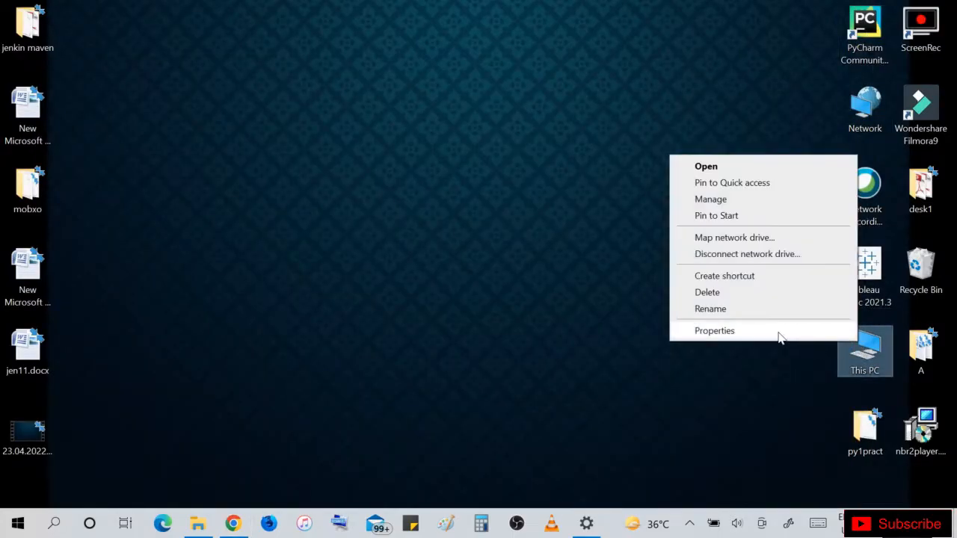
left_click(715, 331)
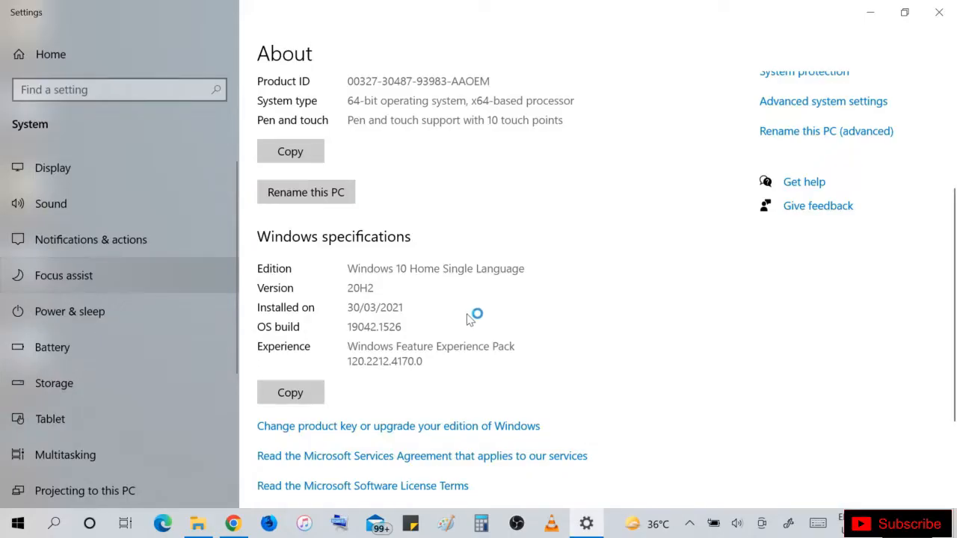
scroll("down", 3)
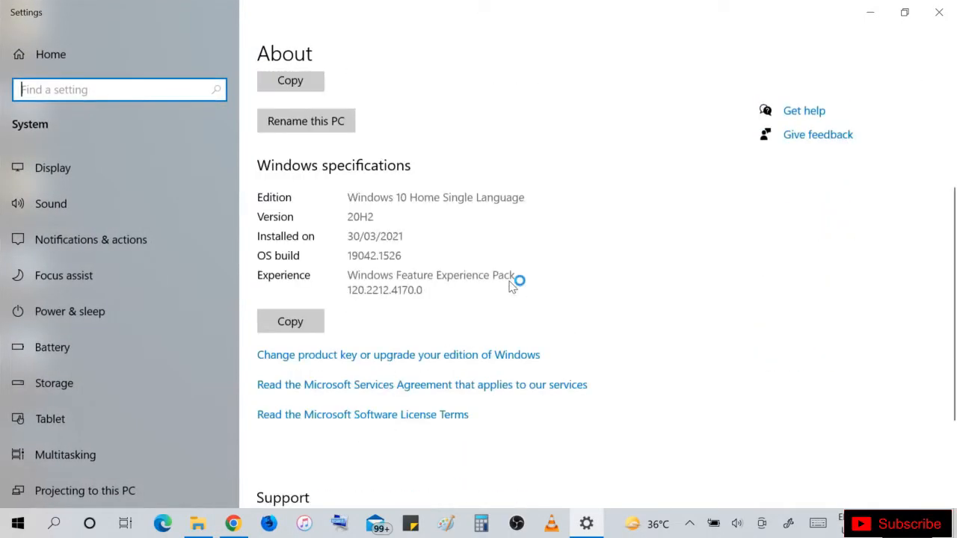
scroll("down", 3)
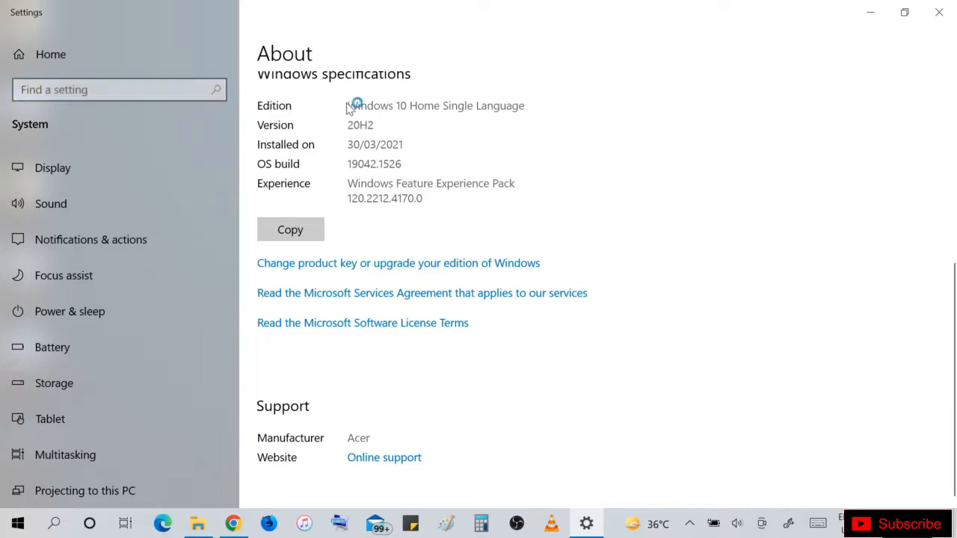
Highlight the Windows edition and confirm the system type reads 64-bit operating system
left_click_drag(347, 104, 427, 105)
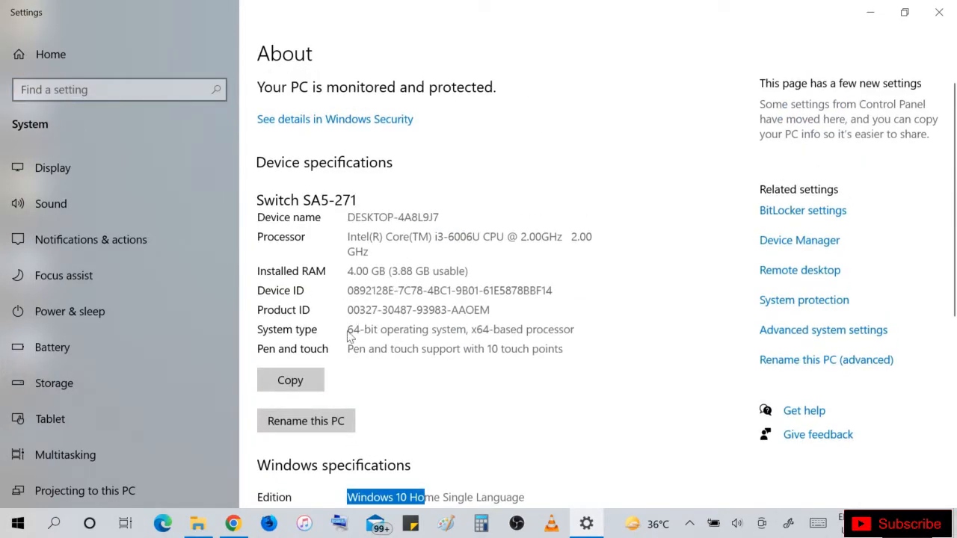
double_click(369, 331)
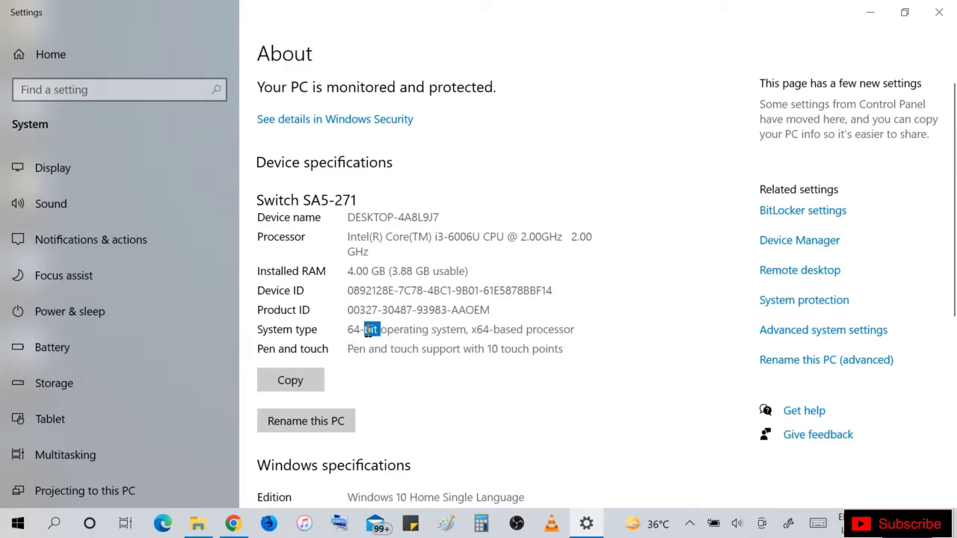
left_click_drag(371, 331, 422, 331)
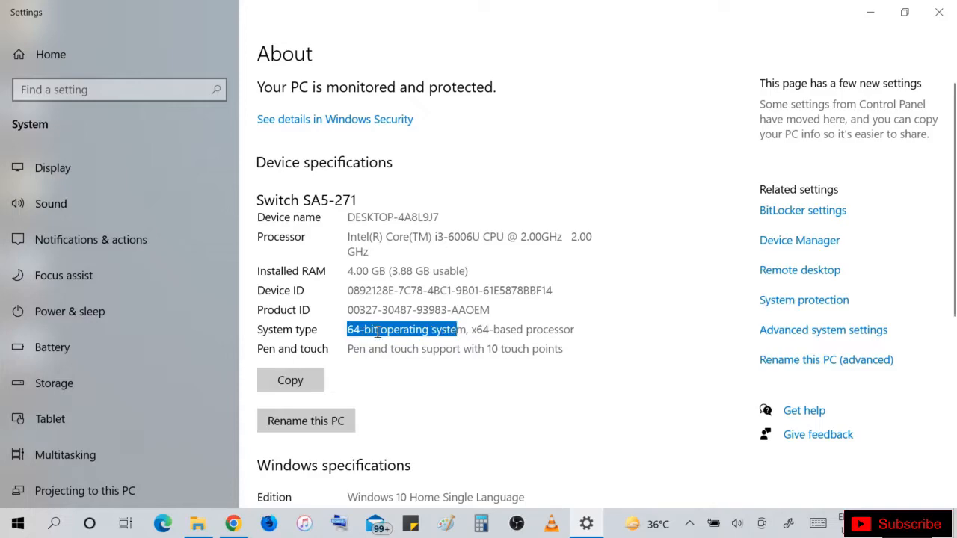
scroll("down", 3)
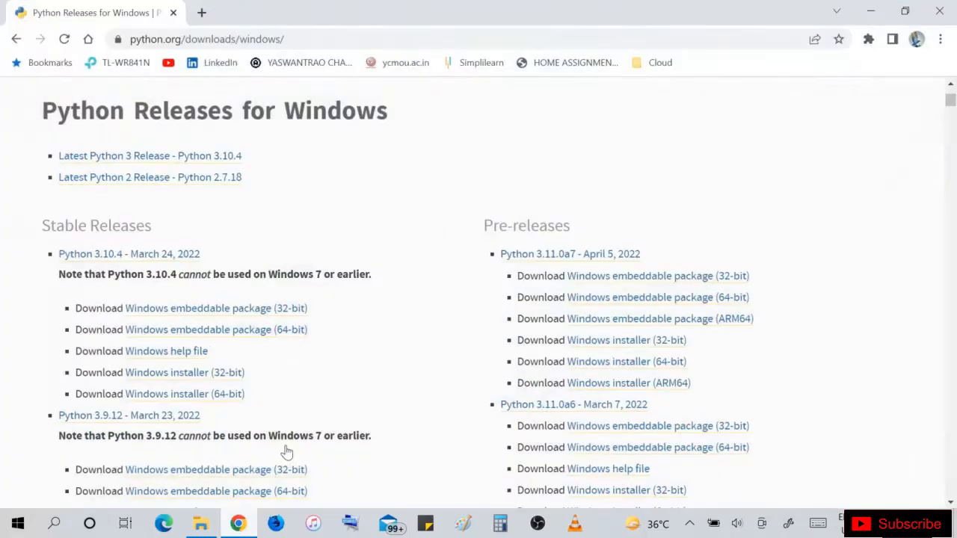
mouse_move(201, 330)
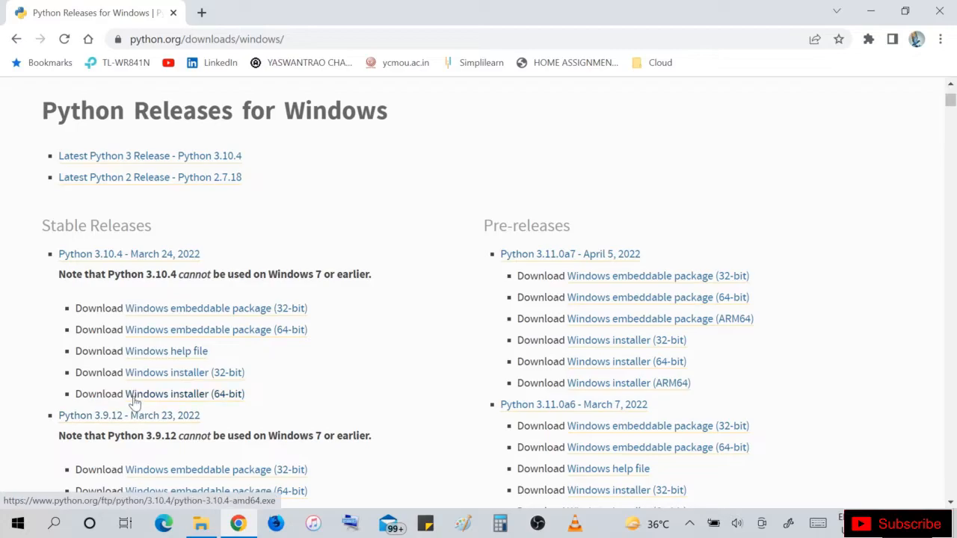
mouse_move(191, 397)
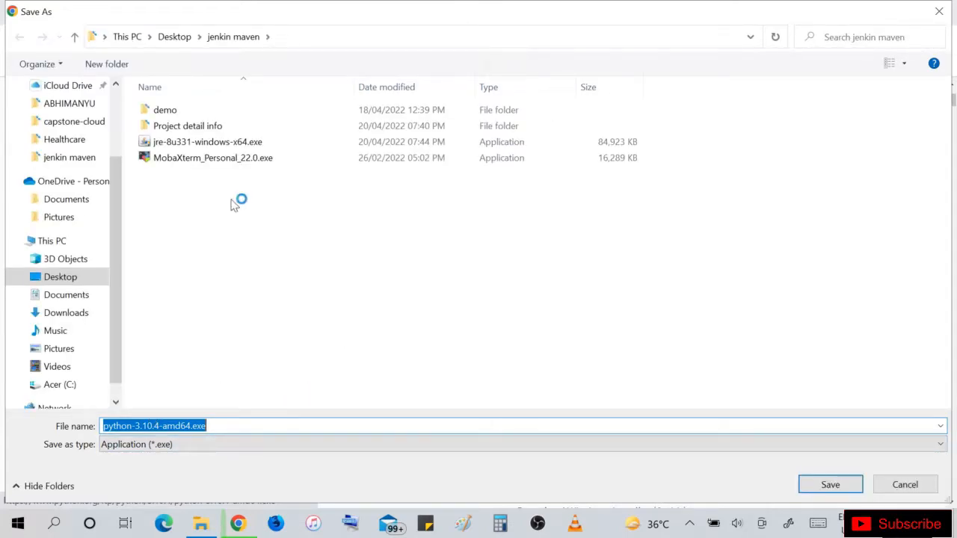
mouse_move(272, 221)
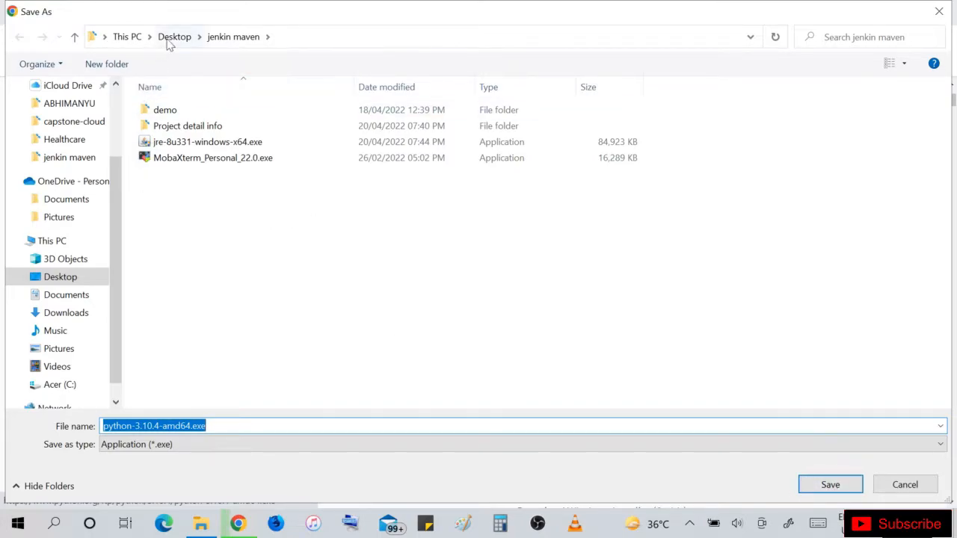
Save python-3.10.4-amd64.exe into the jenkin maven folder on the Desktop
left_click(173, 36)
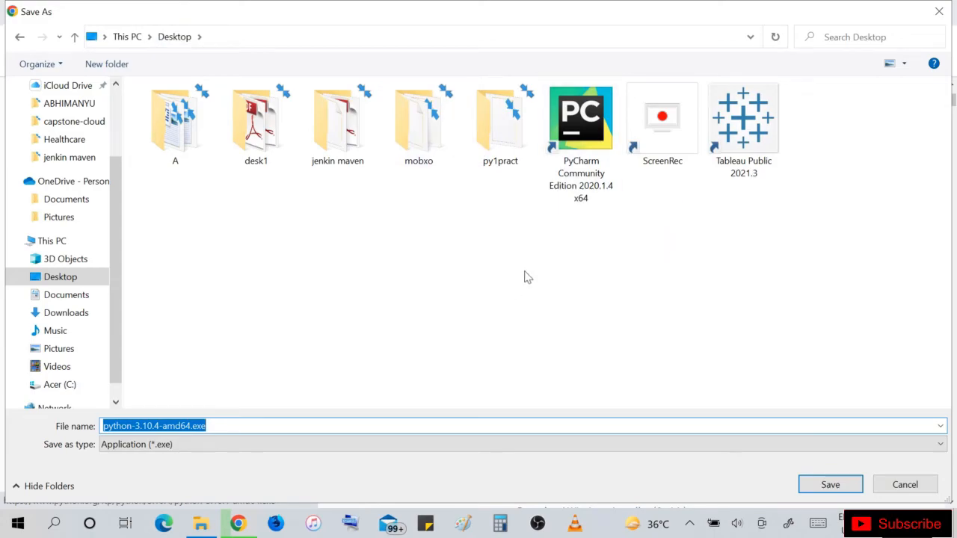
mouse_move(610, 150)
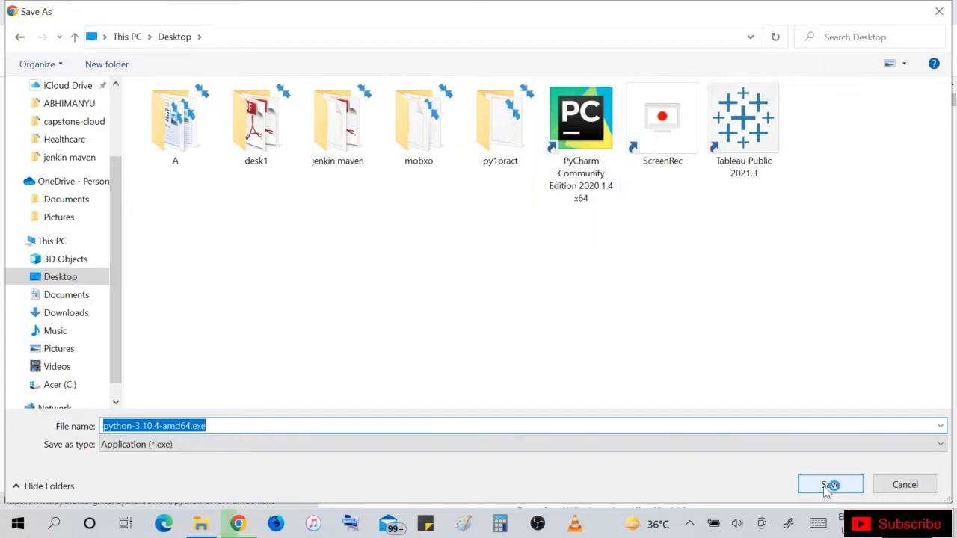
left_click(338, 119)
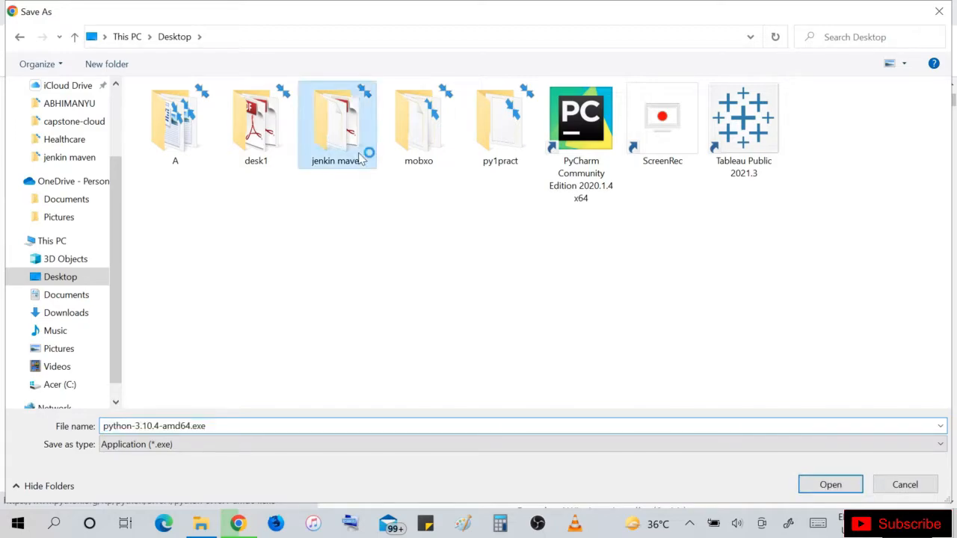
double_click(336, 119)
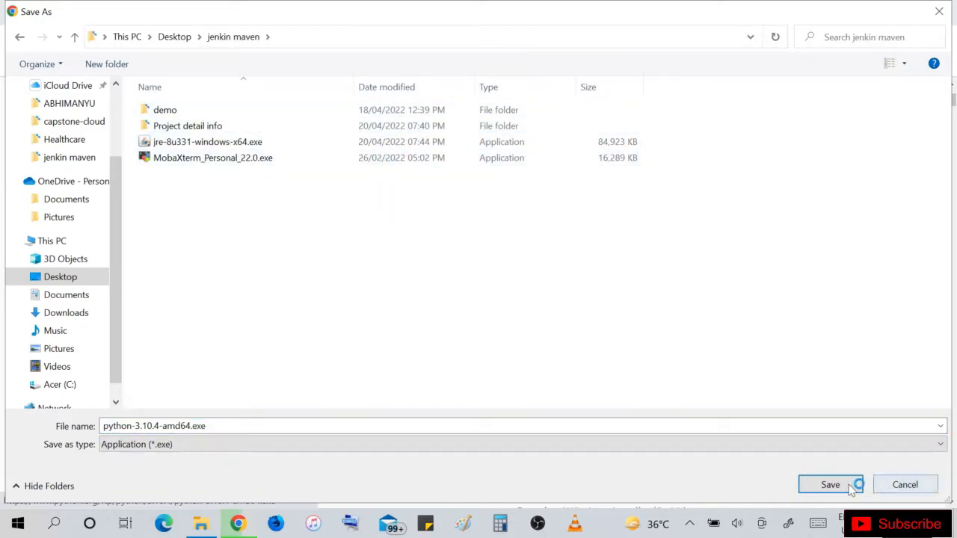
left_click(830, 484)
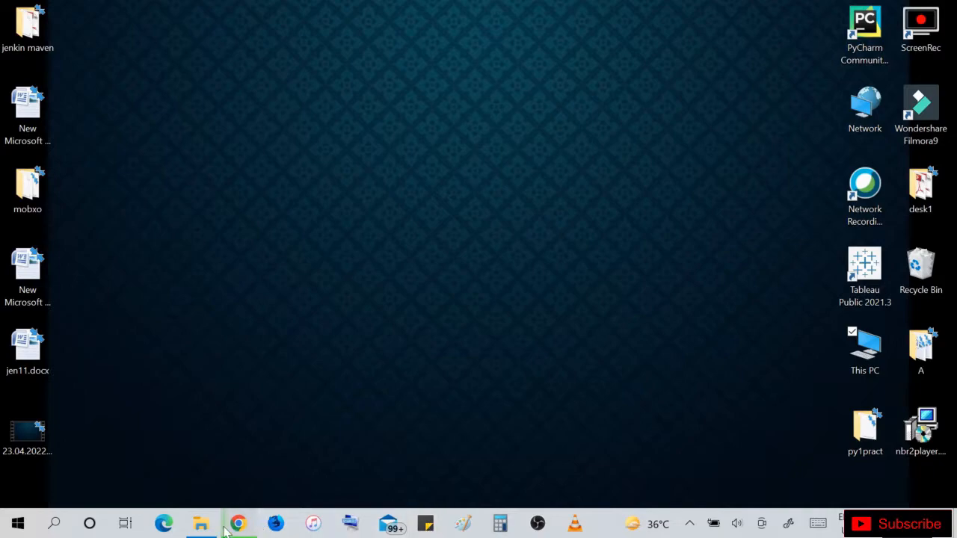
Dismiss the blocked-extension notice and let the Python 3.10.4 installer download finish
left_click(236, 523)
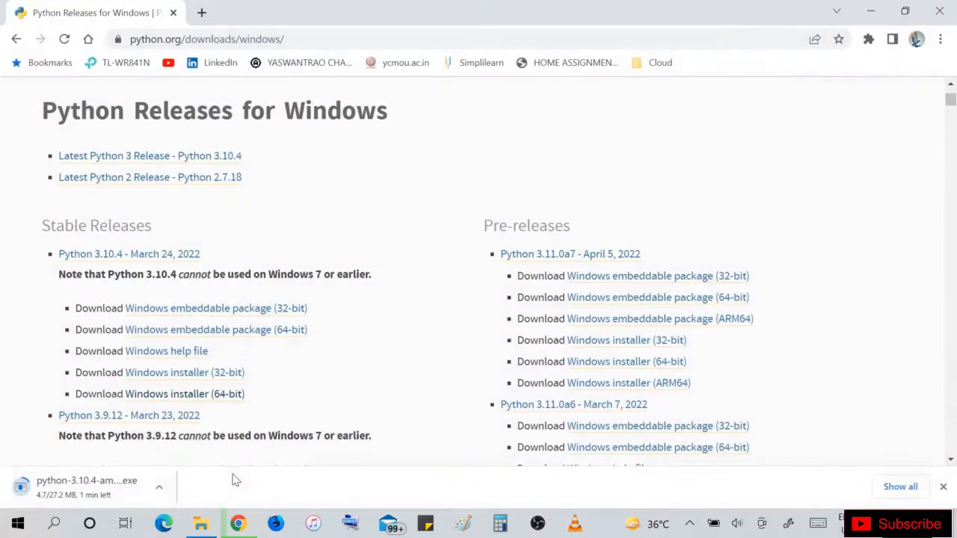
mouse_move(207, 496)
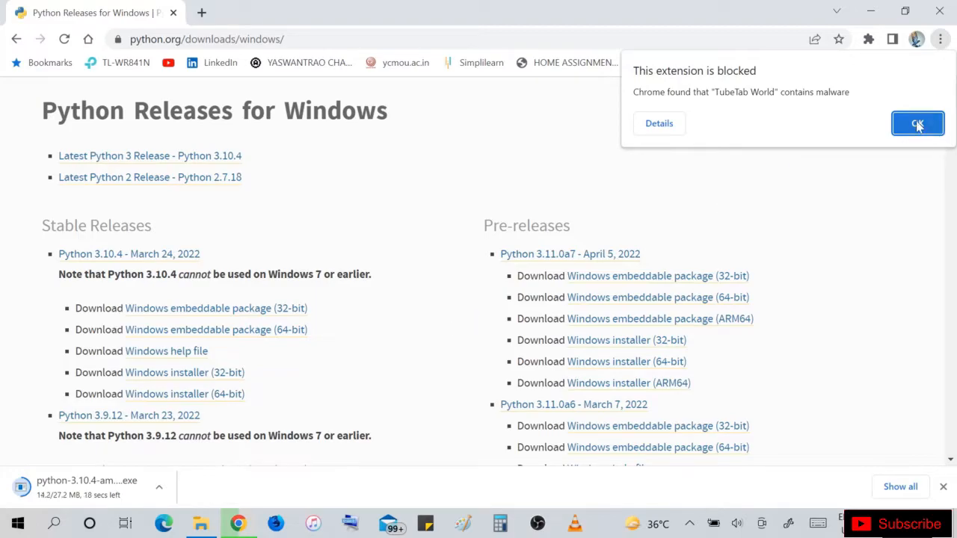
left_click(918, 122)
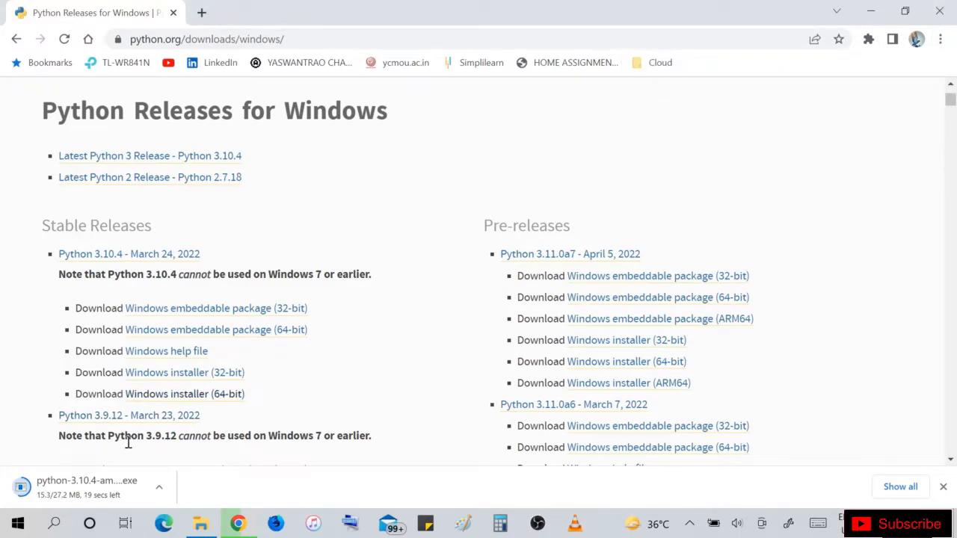
mouse_move(476, 307)
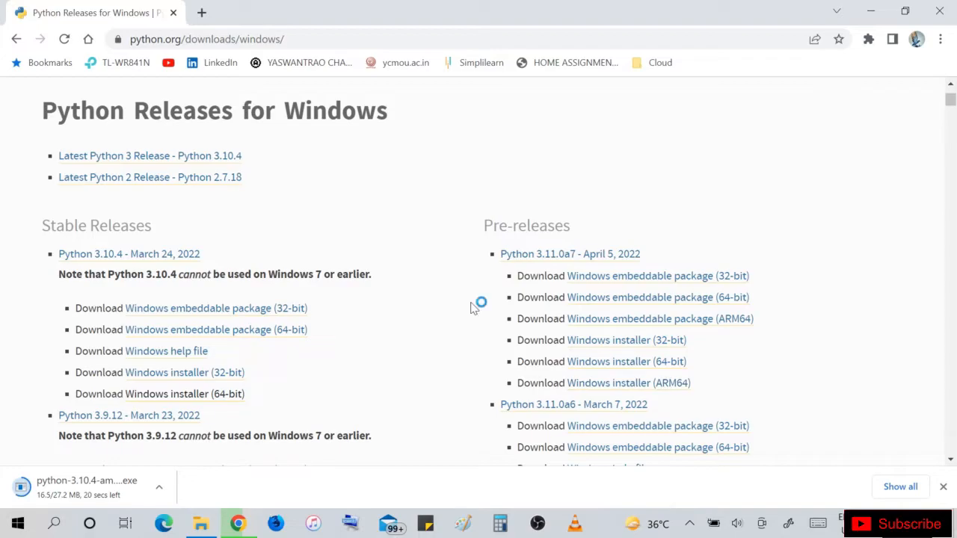
scroll("down", 3)
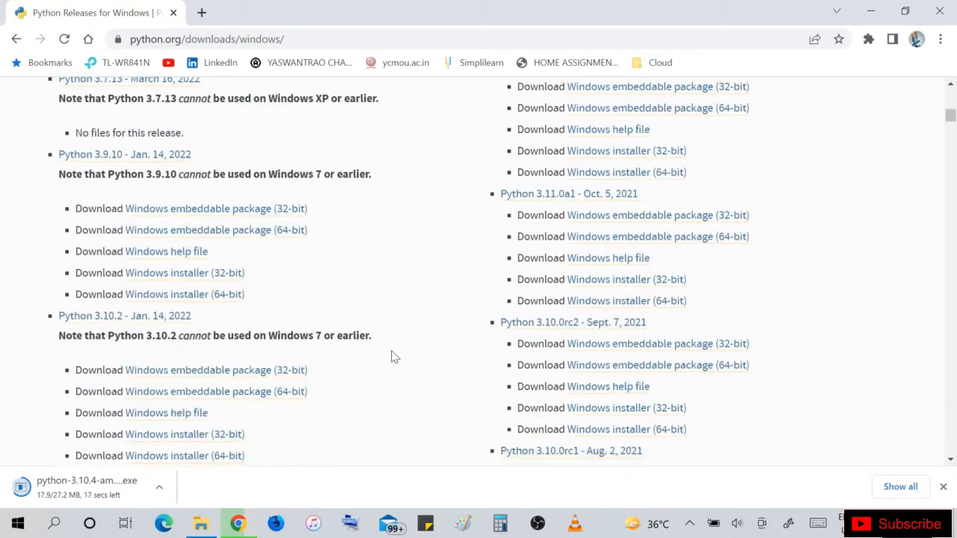
scroll("down", 3)
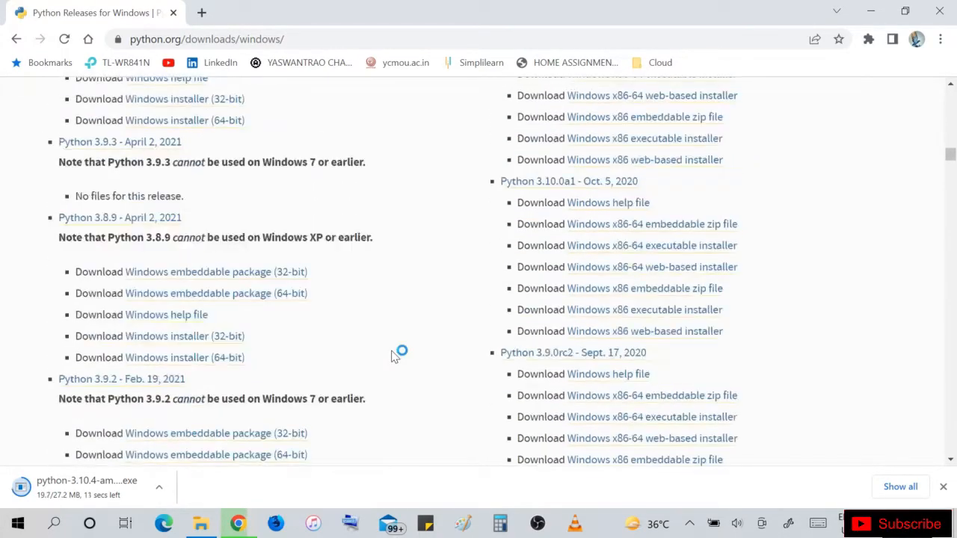
scroll("down", 3)
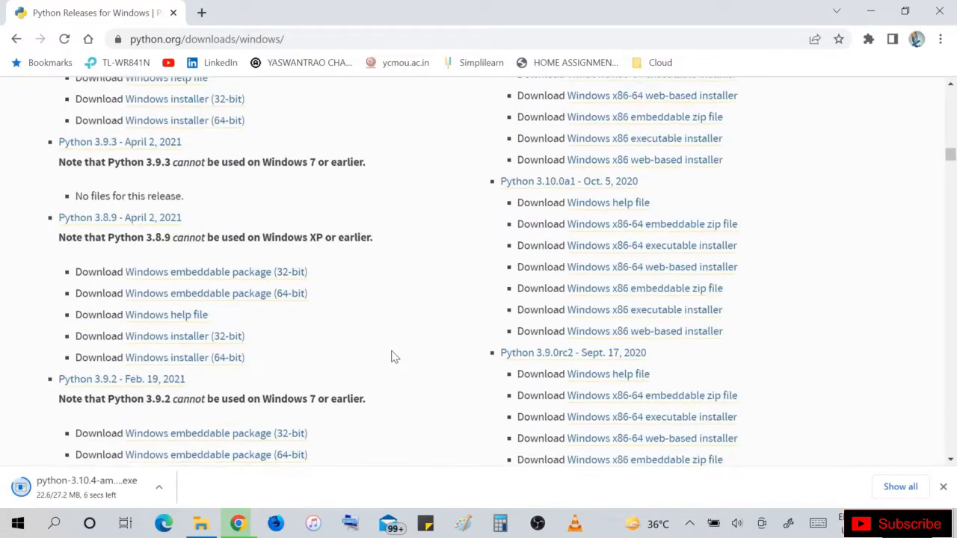
scroll("down", 3)
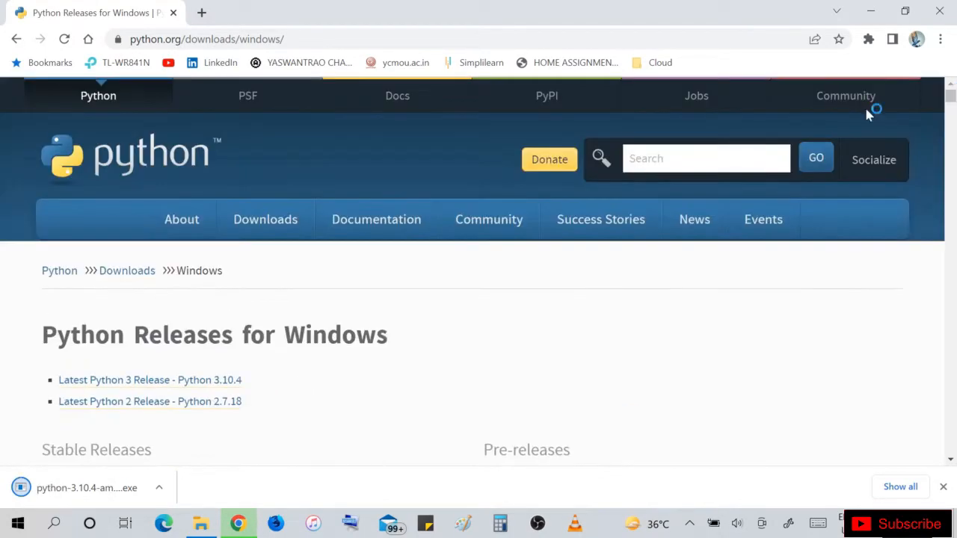
mouse_move(341, 377)
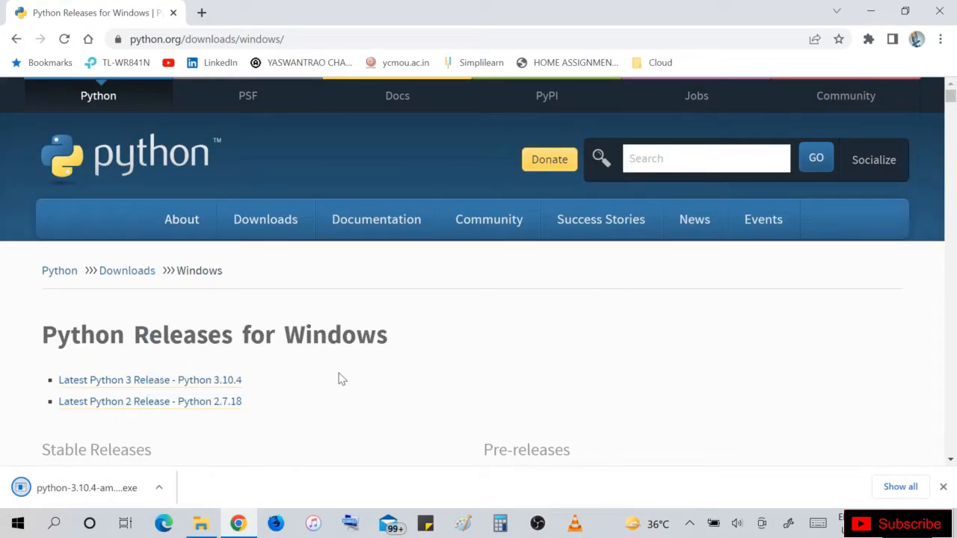
mouse_move(87, 488)
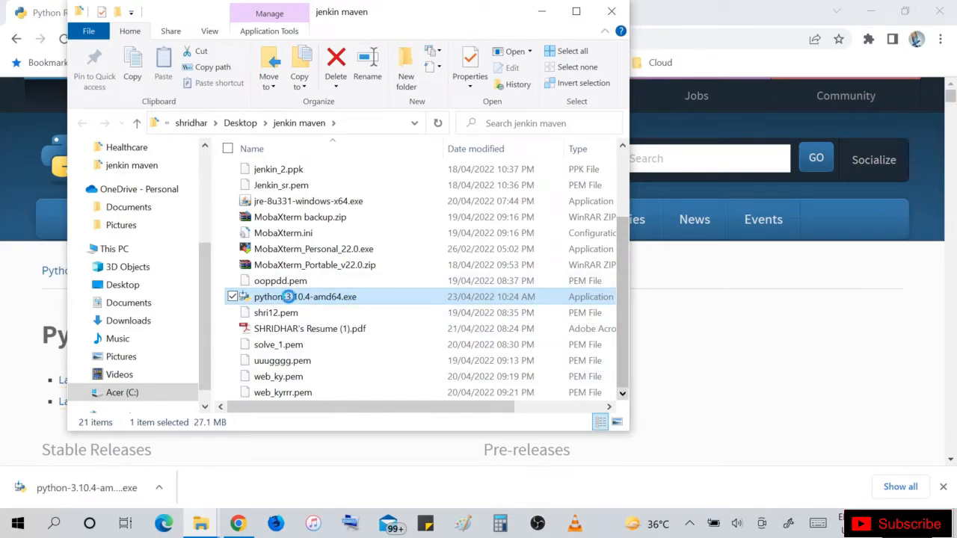
Show the context actions for python-3.10.4-amd64.exe in the jenkin maven folder
right_click(305, 296)
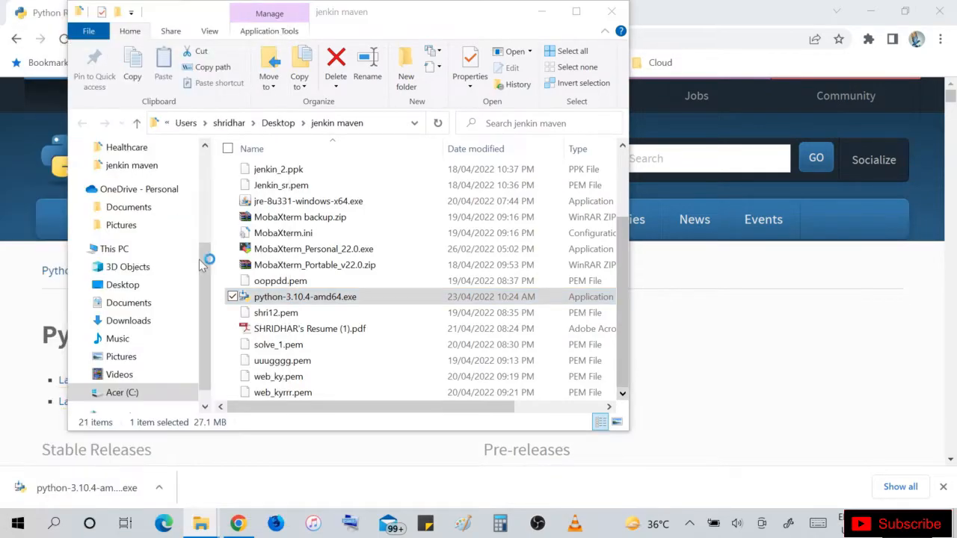
mouse_move(631, 72)
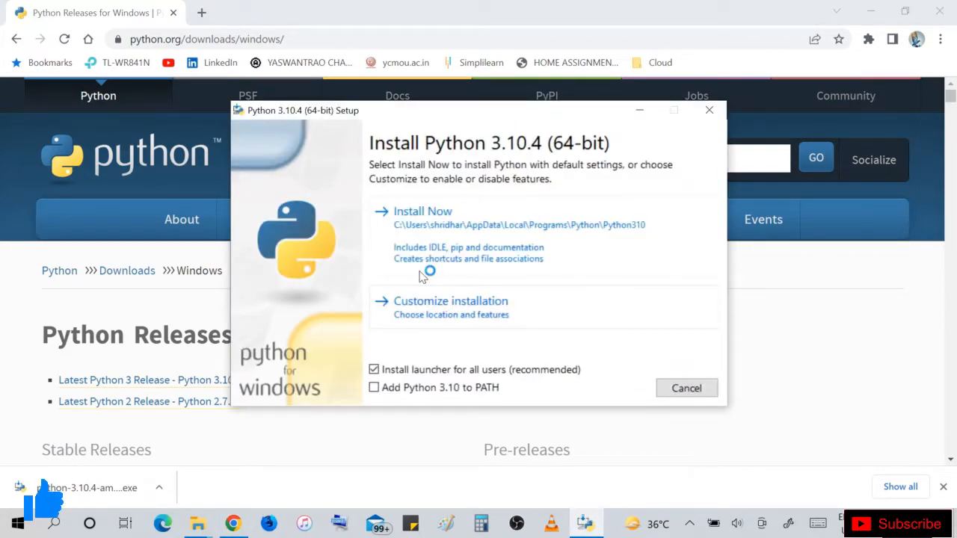
mouse_move(484, 232)
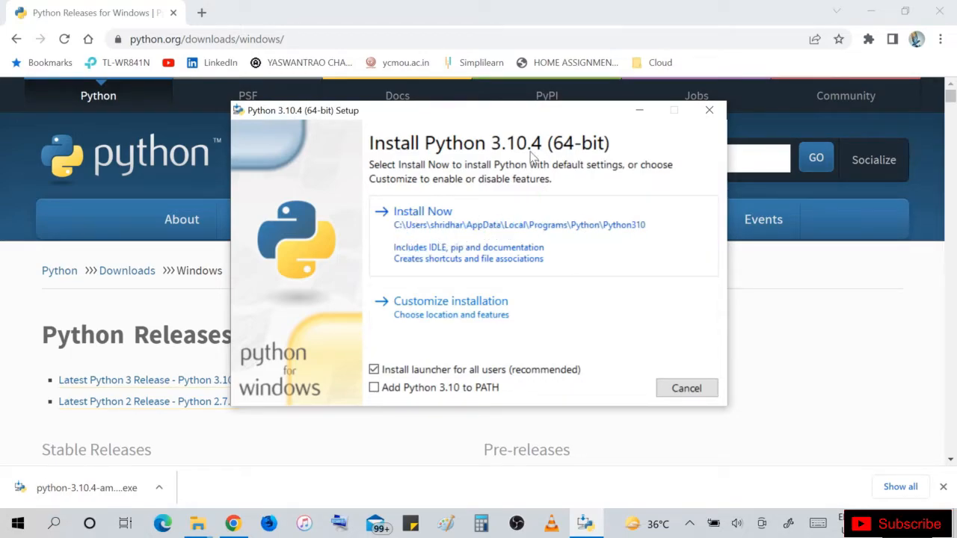
mouse_move(446, 217)
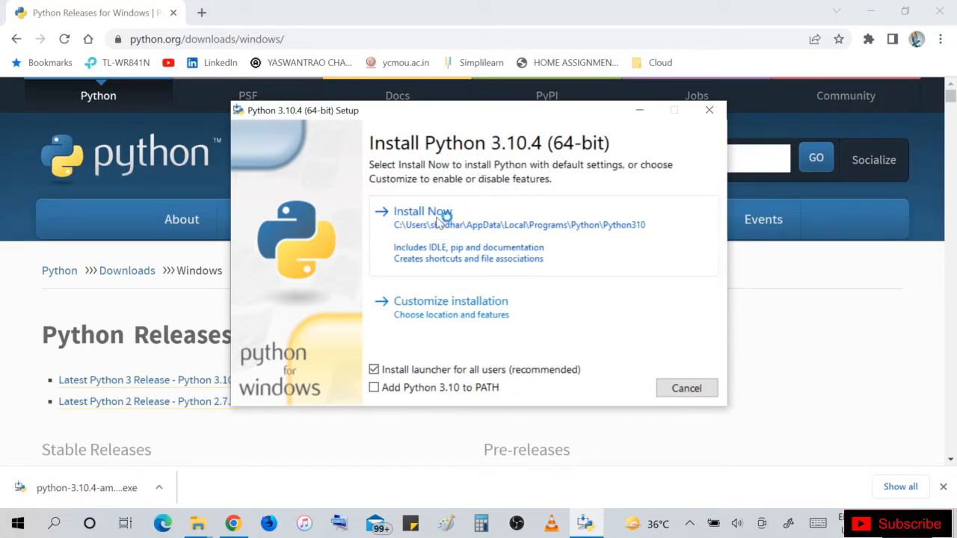
Install Python 3.10.4 with default settings and close the successful setup
left_click(422, 212)
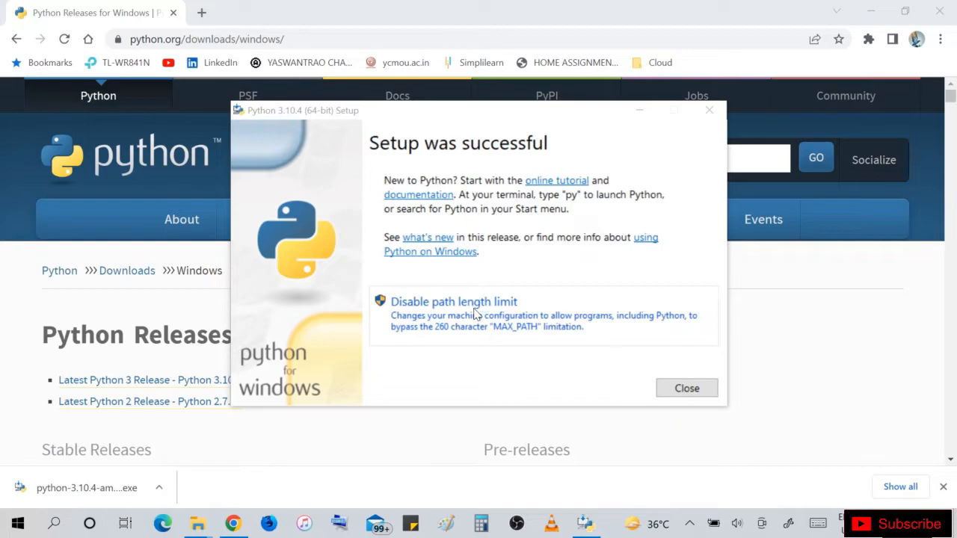
mouse_move(398, 153)
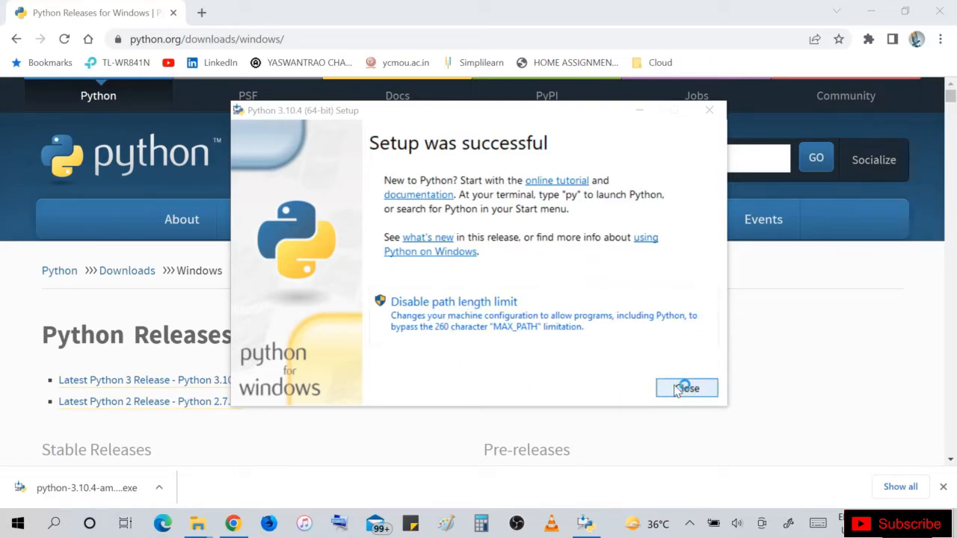
left_click(685, 388)
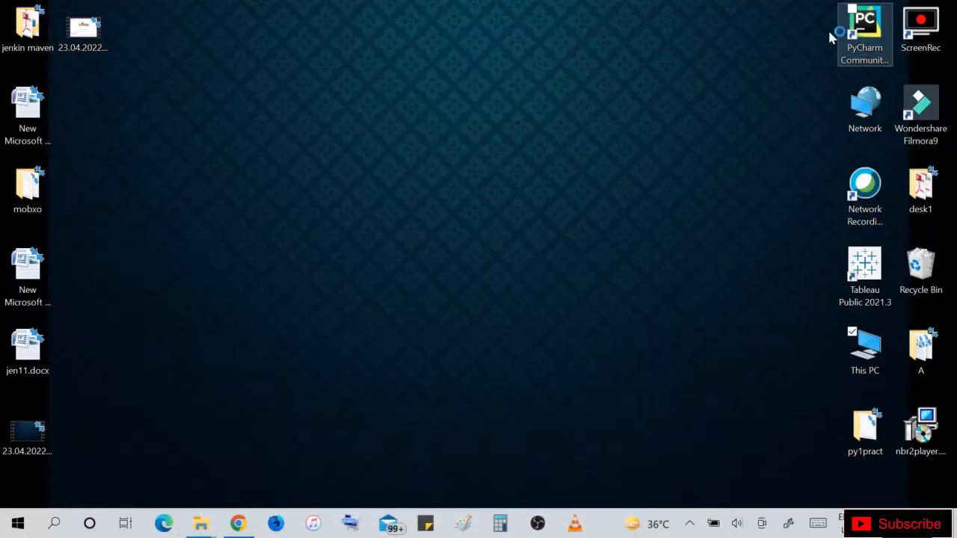
Launch PyCharm Community Edition 2020.1.4 from its desktop icon
left_click(865, 32)
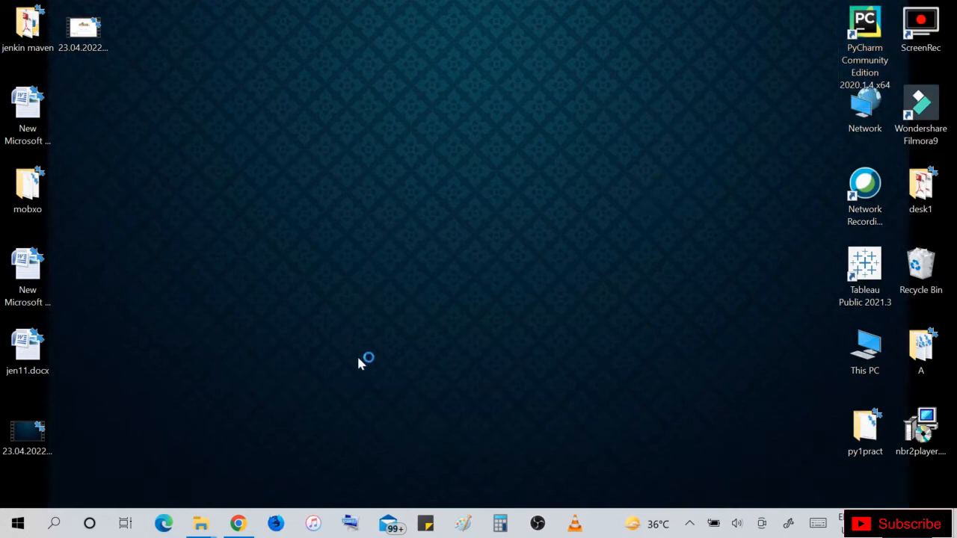
mouse_move(604, 142)
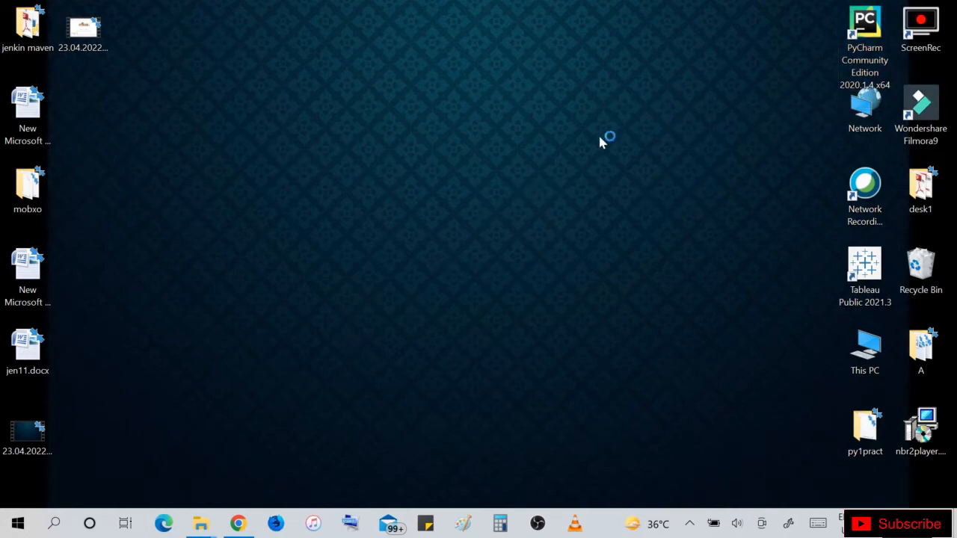
mouse_move(676, 281)
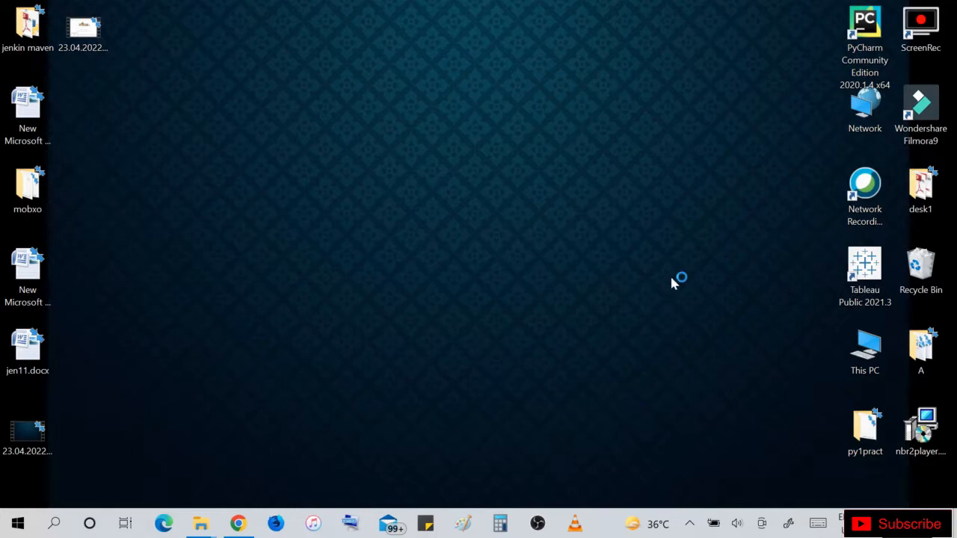
right_click(673, 281)
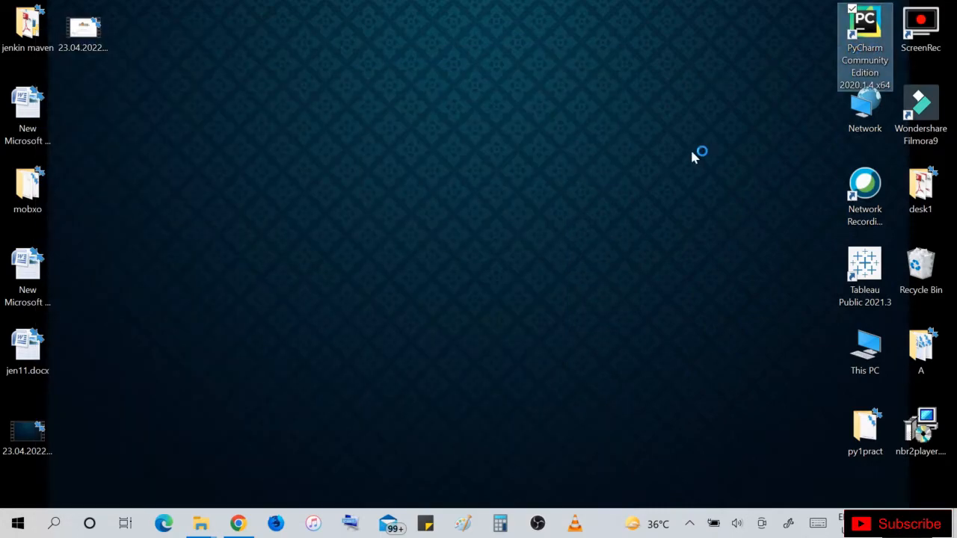
mouse_move(657, 165)
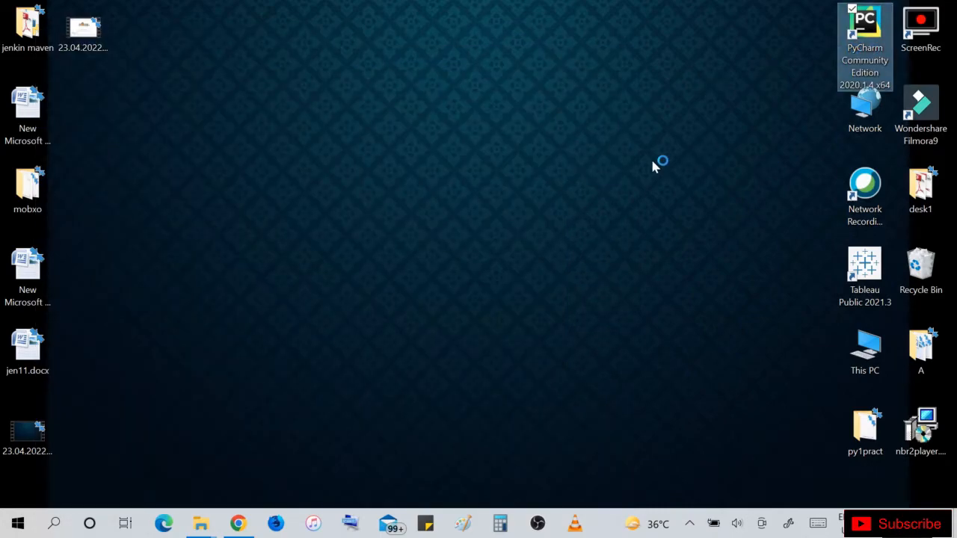
double_click(864, 45)
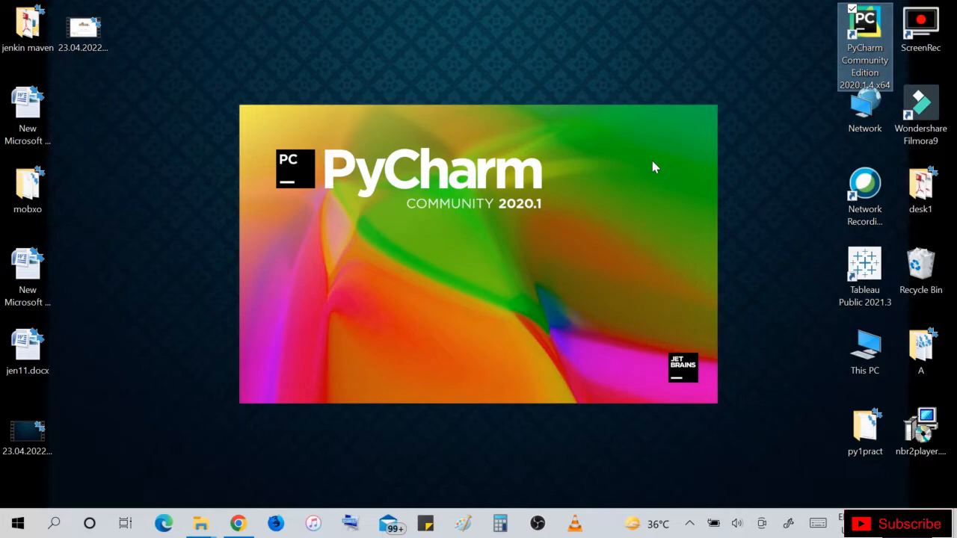
mouse_move(688, 266)
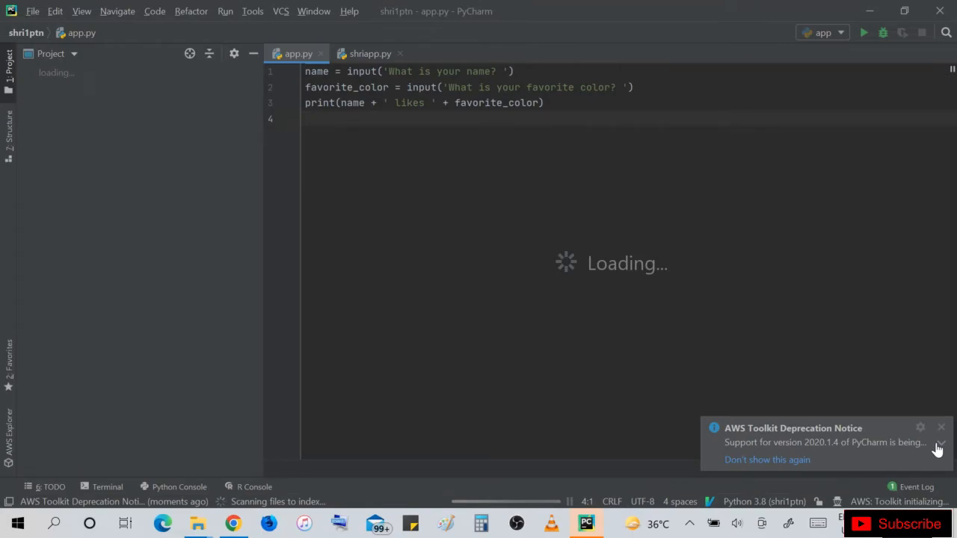
Dismiss the AWS Toolkit notice, run app.py and answer its name prompt
left_click(369, 53)
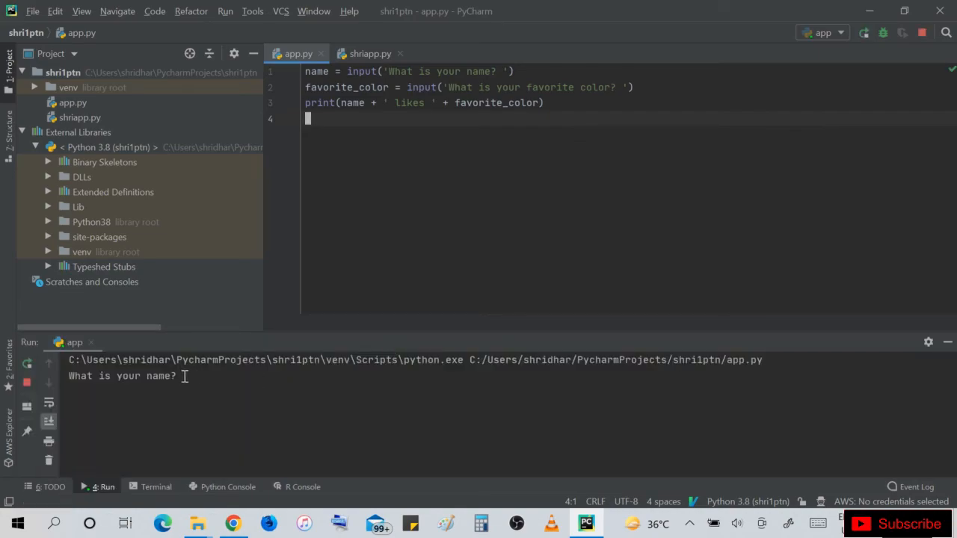
key("enter")
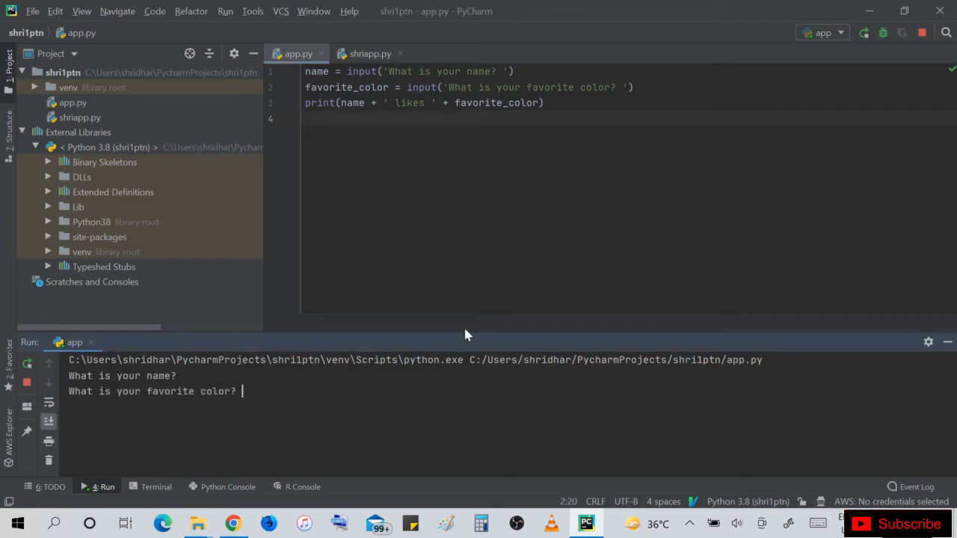